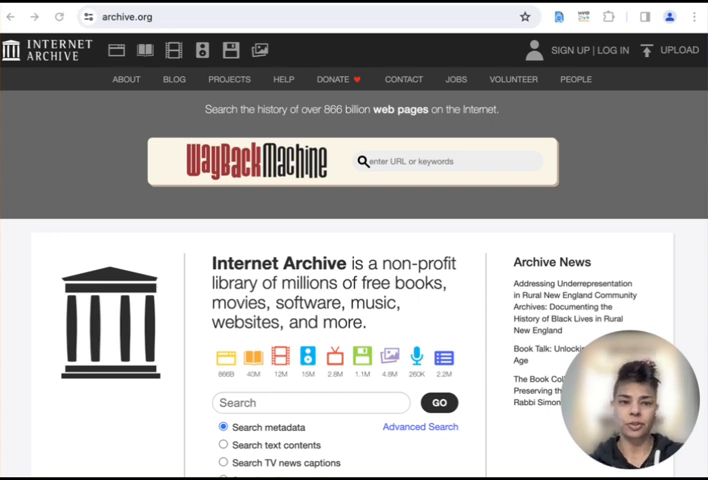
Look up facebook.com/zuck and load its July 22, 2009 archived capture.
text(facebook.com/zuck)
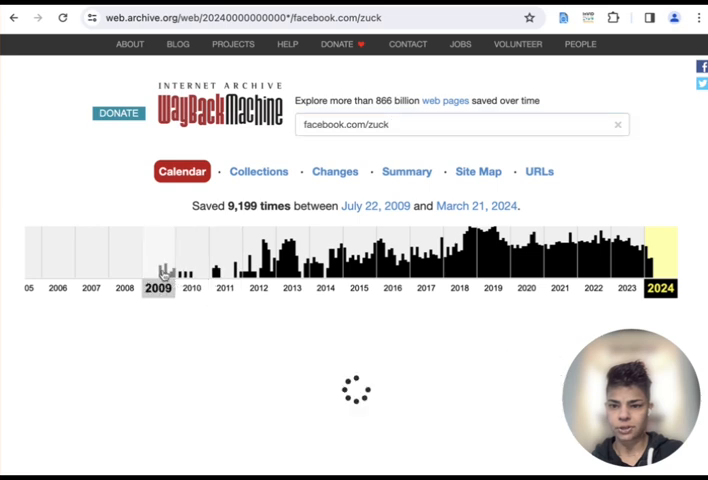
click(156, 258)
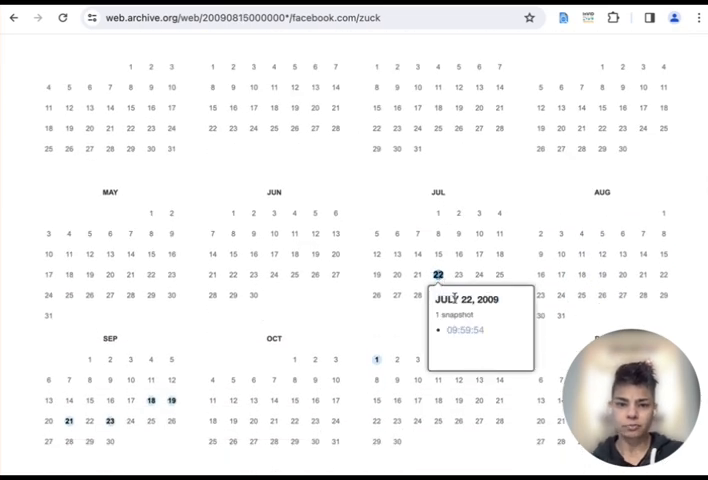
click(464, 330)
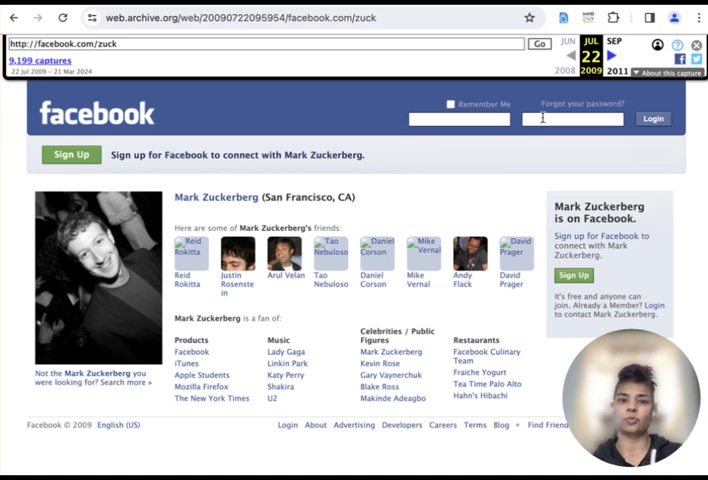
Capture the visible archived Facebook page with the Forensic OSINT extension.
click(564, 16)
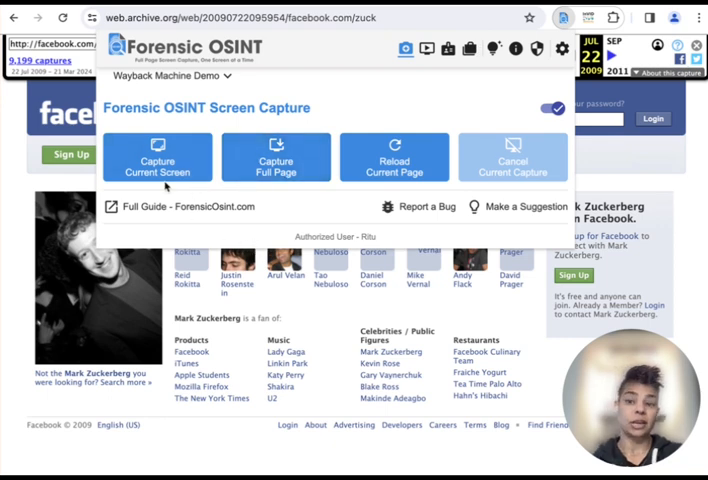
click(156, 156)
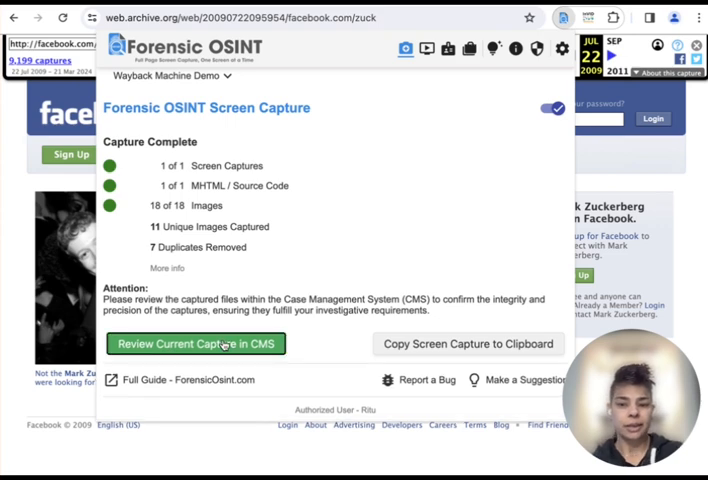
Review the new capture's details under Wayback Machine Demo, then return to the archived page.
click(196, 344)
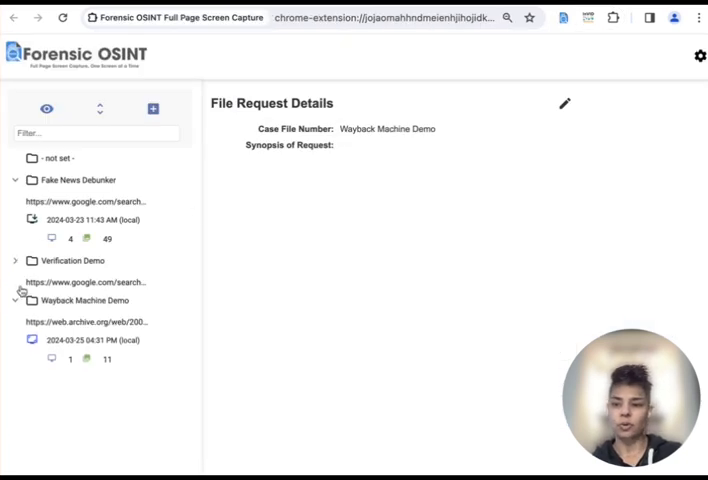
click(100, 322)
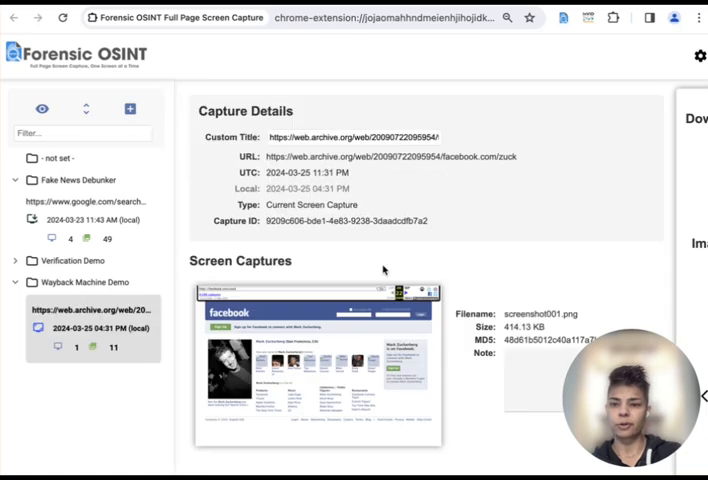
click(16, 180)
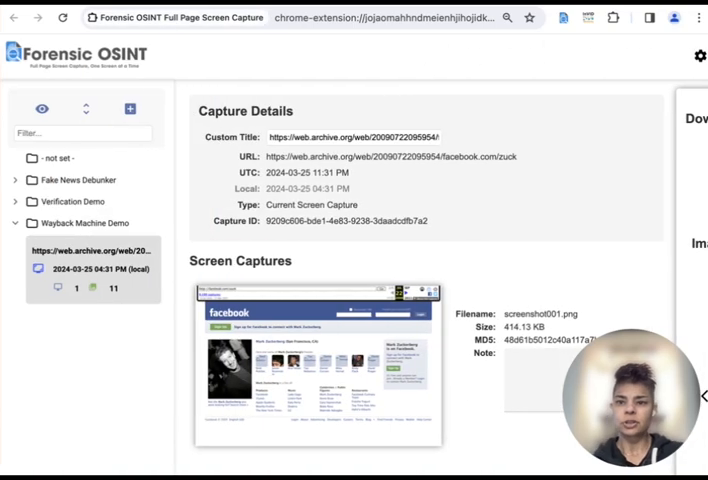
click(318, 364)
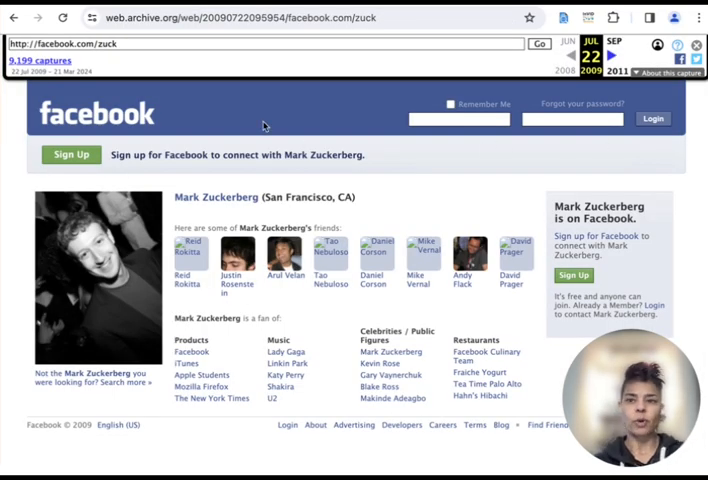
Navigate from the archived snapshot back to the Internet Archive homepage search box.
click(12, 16)
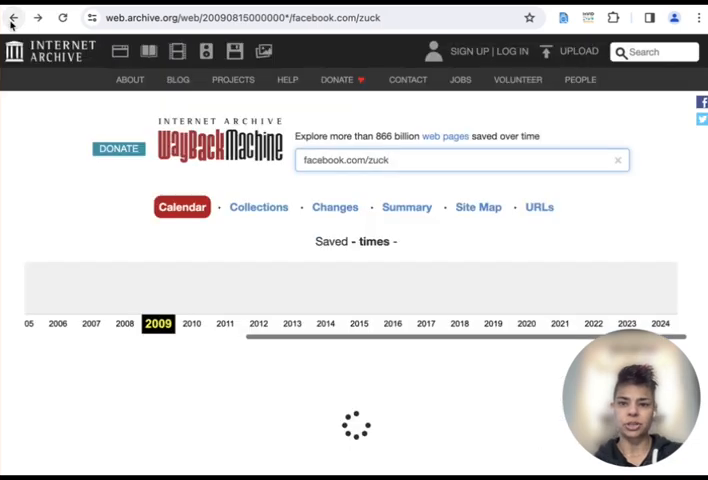
click(14, 18)
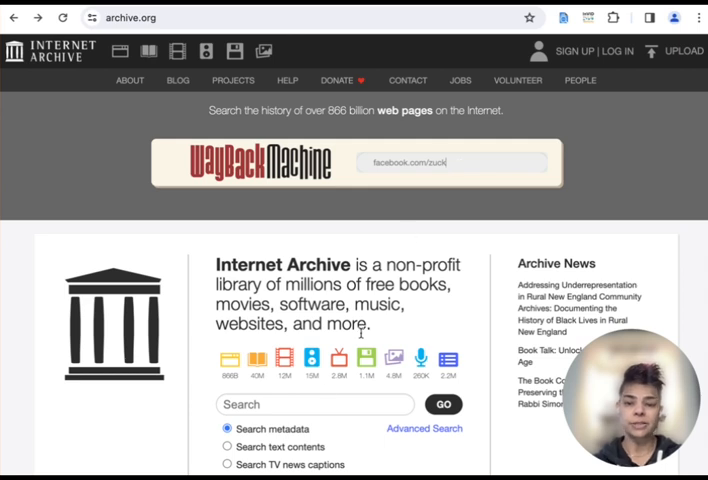
scroll(down, 3)
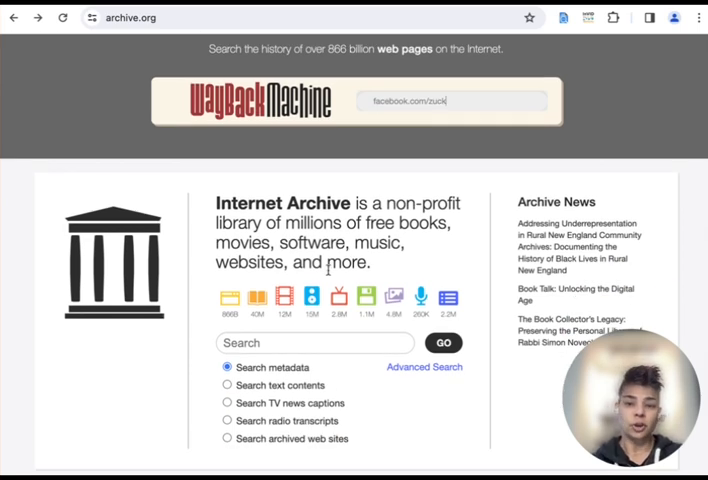
mouse_move(428, 258)
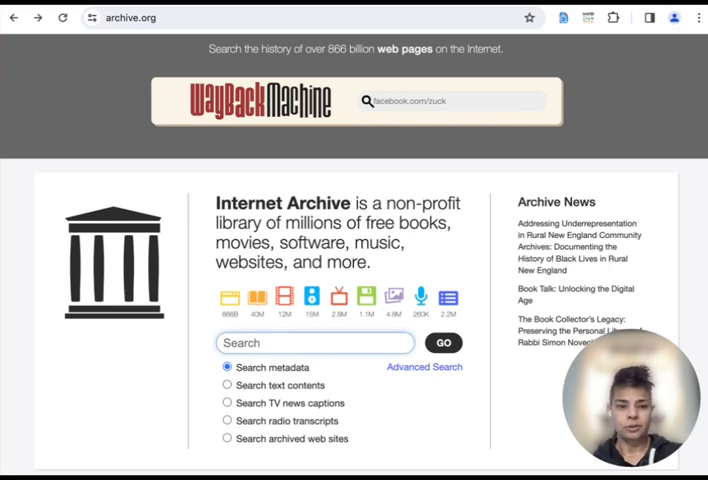
Search Internet Archive for 'cigarette commercial' and open the 1955 Lucky Strike item.
text(cigarette commercial)
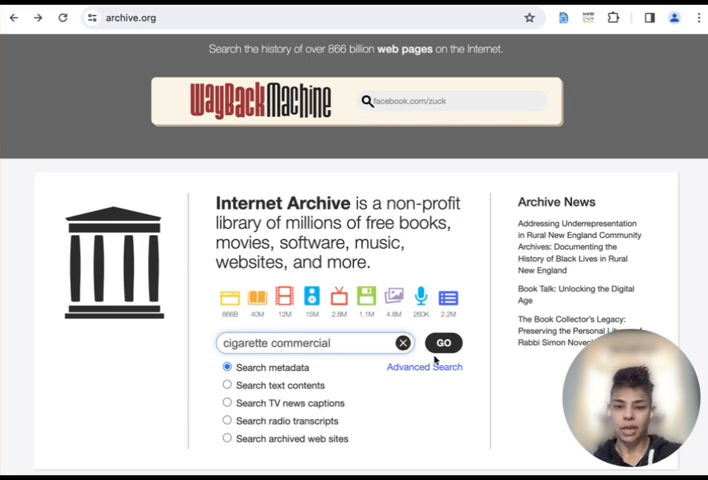
click(444, 342)
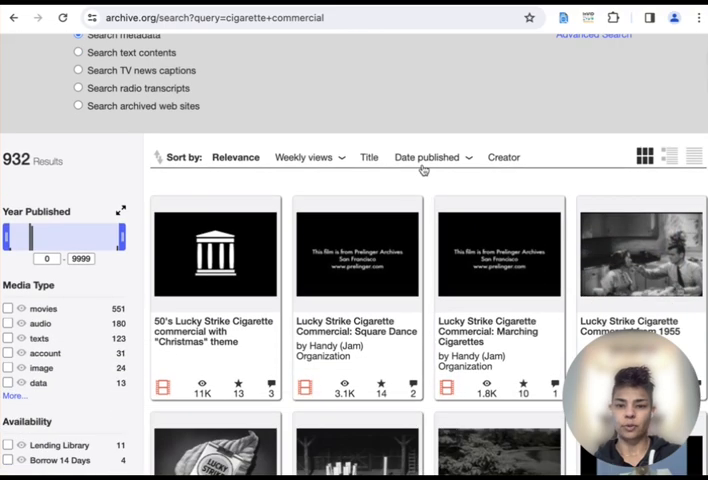
scroll(down, 3)
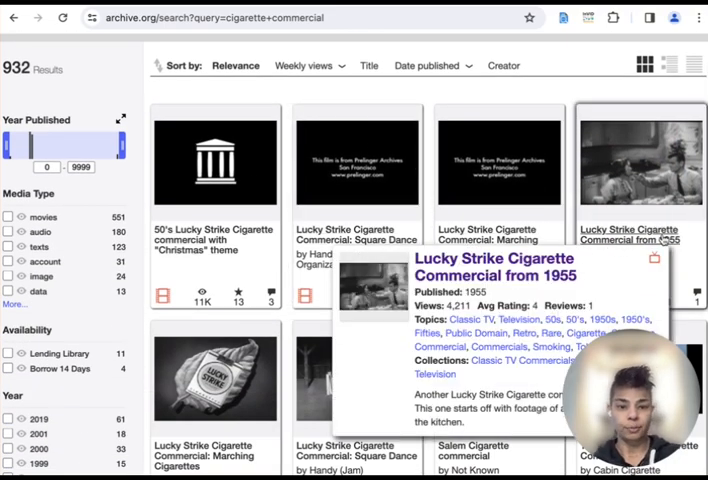
click(640, 160)
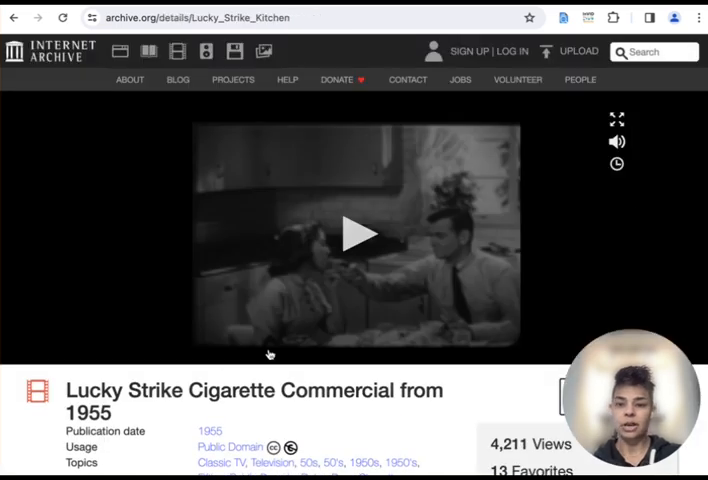
mouse_move(424, 388)
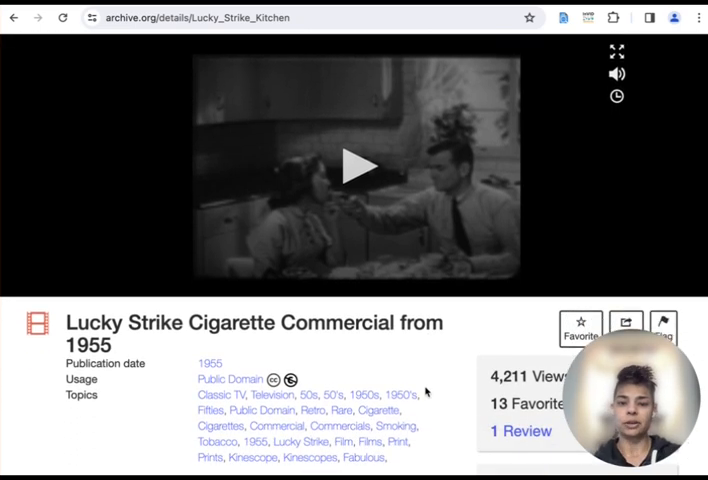
Briefly play and pause the commercial preview, then move down to the Download Options.
click(358, 164)
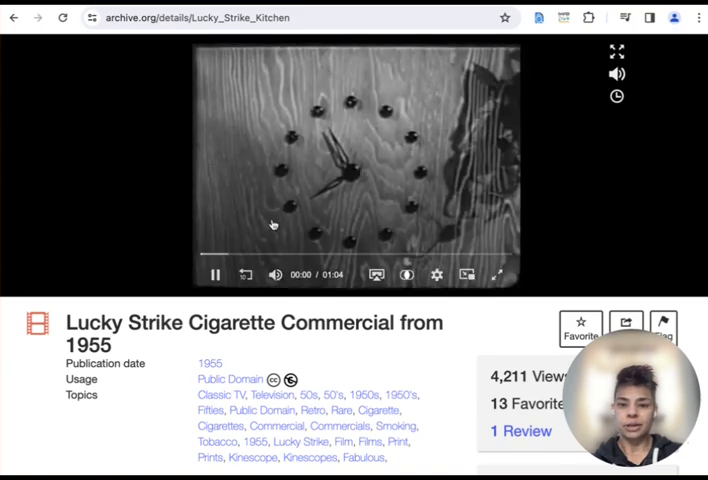
click(214, 274)
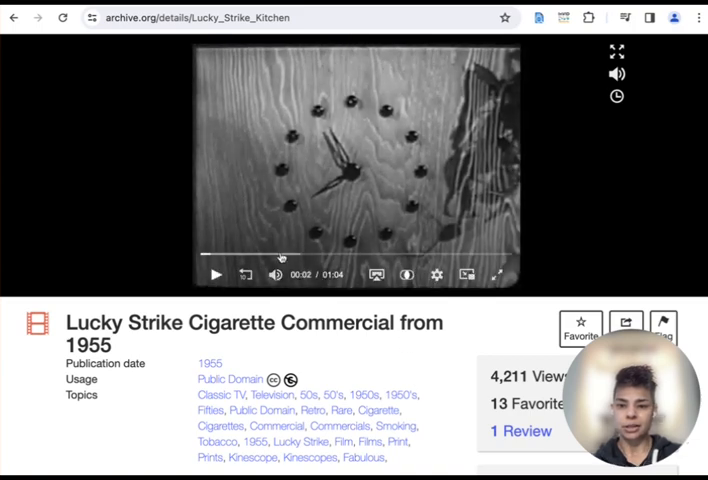
scroll(down, 3)
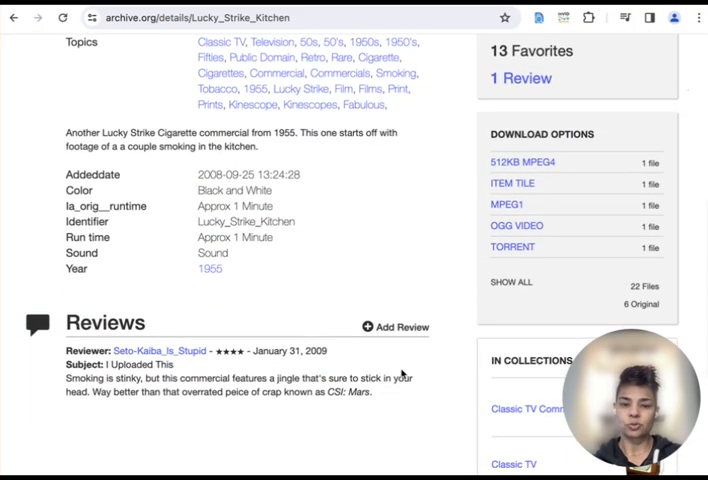
click(512, 284)
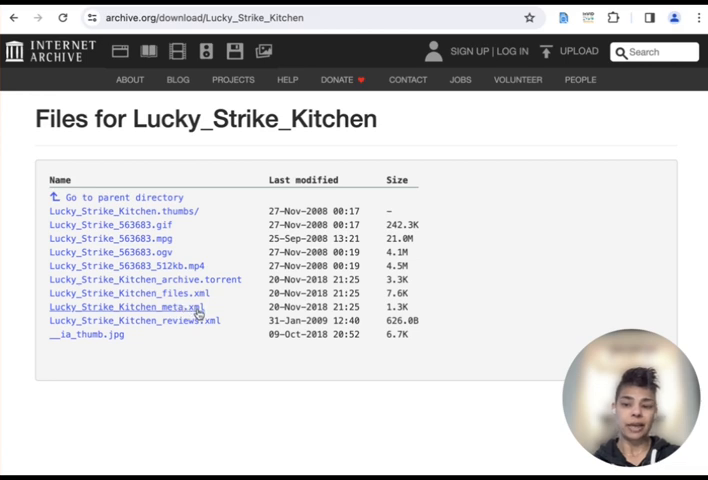
click(124, 306)
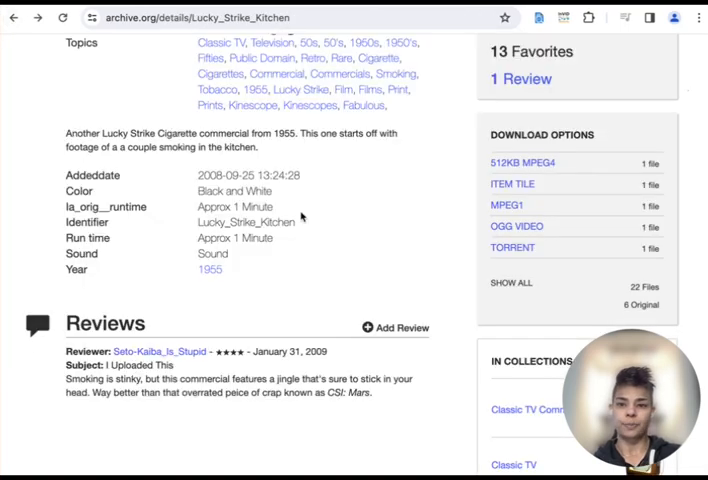
scroll(up, 3)
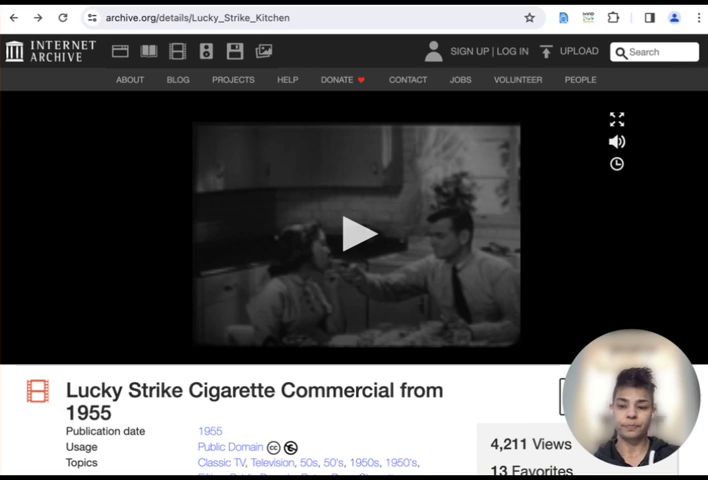
Load Lucky_Strike_563683_512kb.mp4 directly from its download URL in a new tab.
click(360, 234)
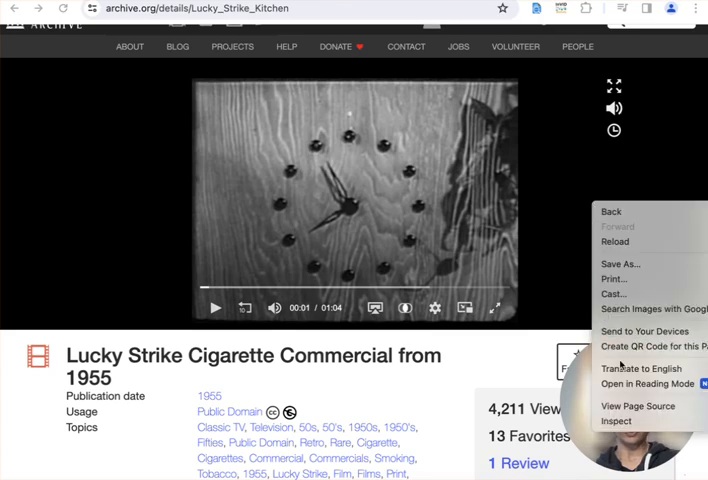
click(638, 406)
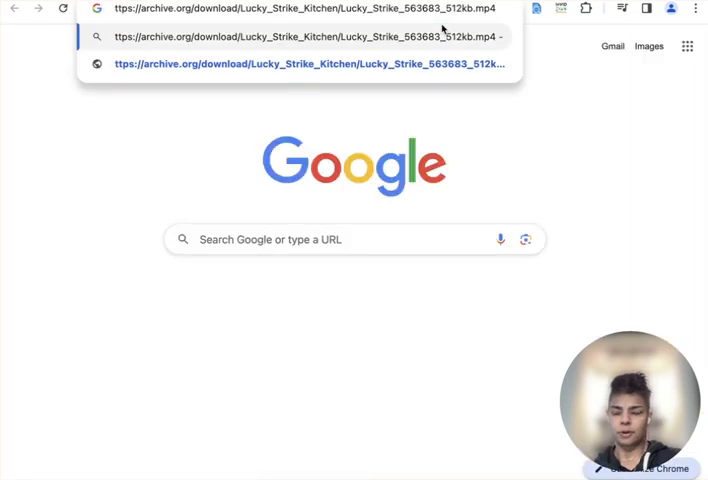
click(300, 64)
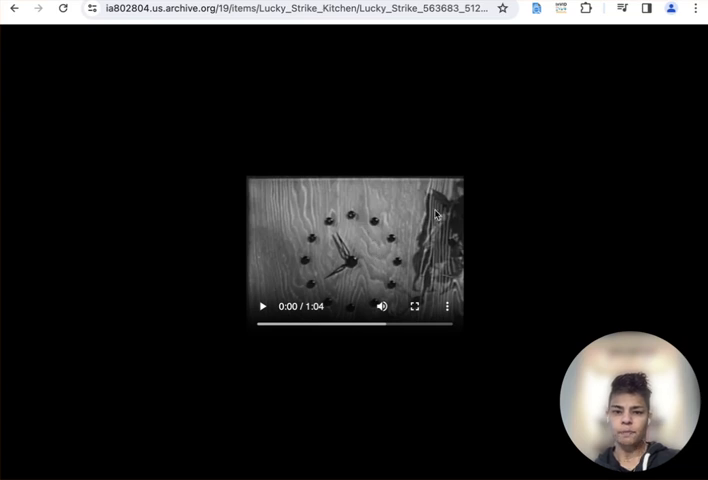
Request a Forensic OSINT video download of the open MP4 via Video Capture.
click(536, 8)
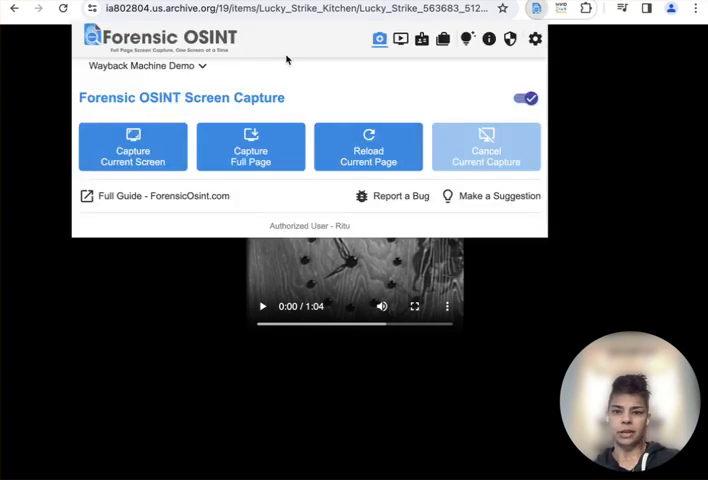
click(400, 38)
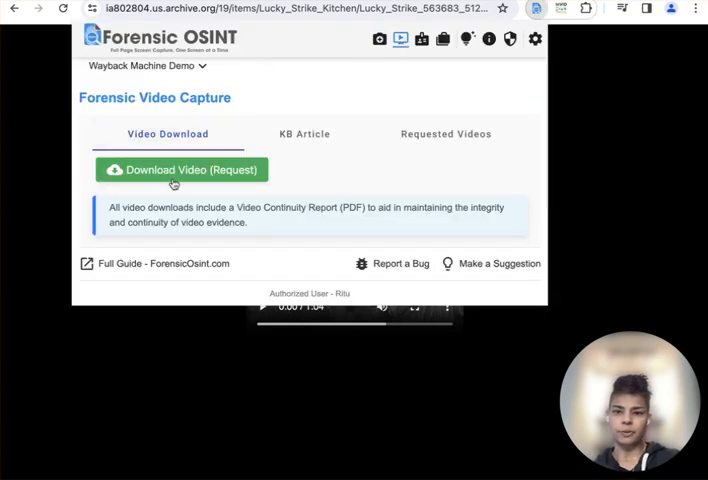
click(182, 168)
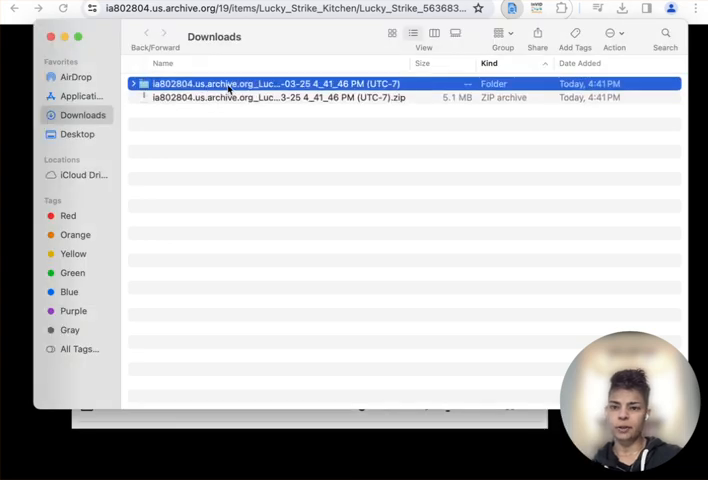
In Downloads, open the ia802804 capture folder and play Lucky_Strike_563683_512kb.mp4.
double_click(250, 84)
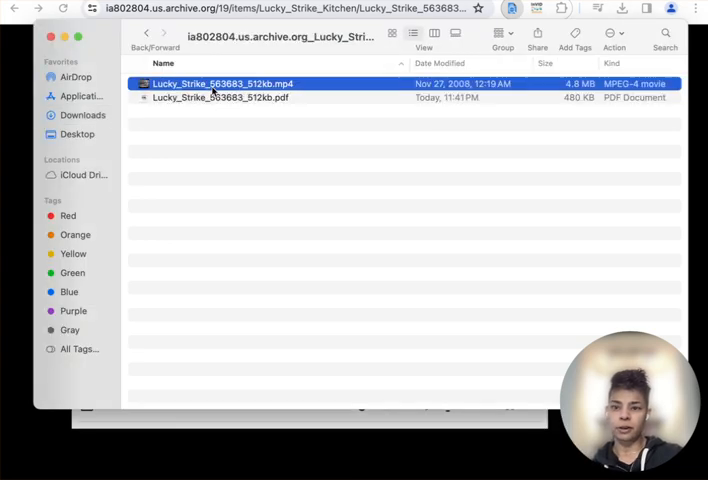
double_click(222, 84)
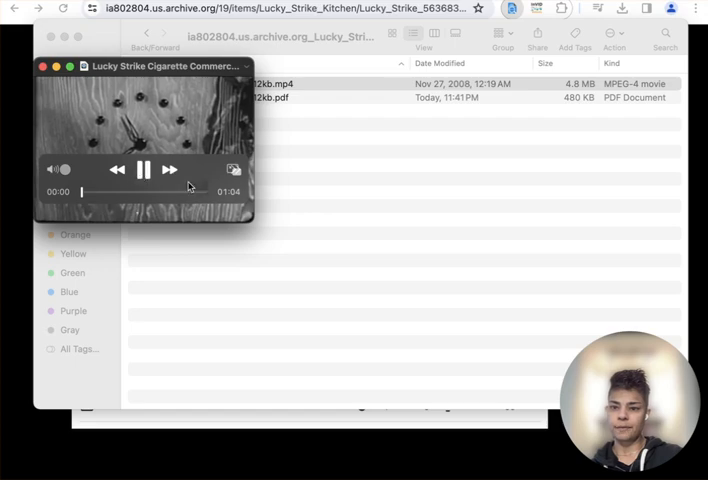
click(44, 66)
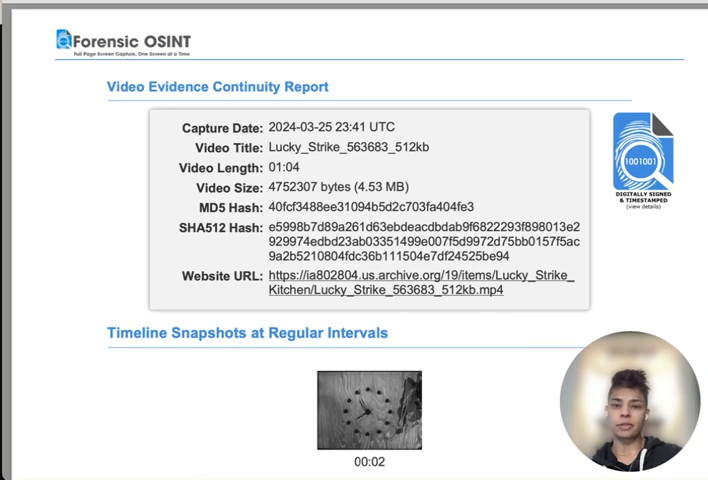
scroll(down, 3)
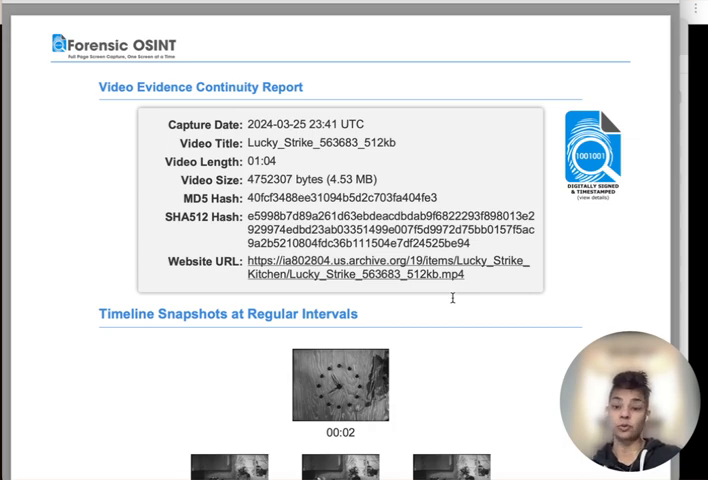
scroll(down, 3)
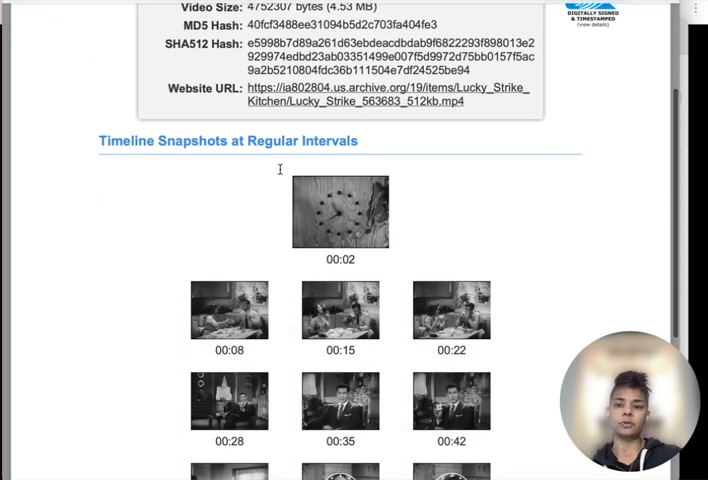
scroll(down, 3)
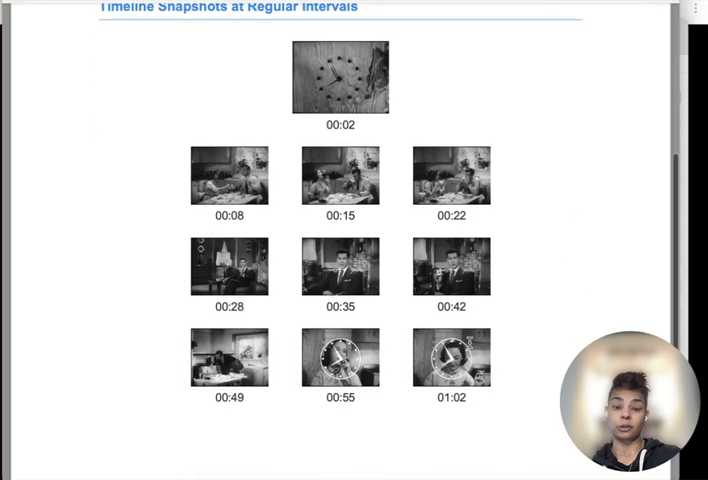
scroll(up, 3)
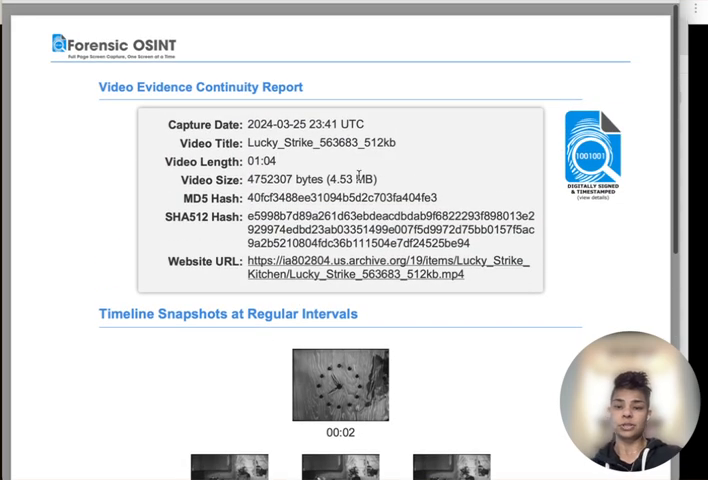